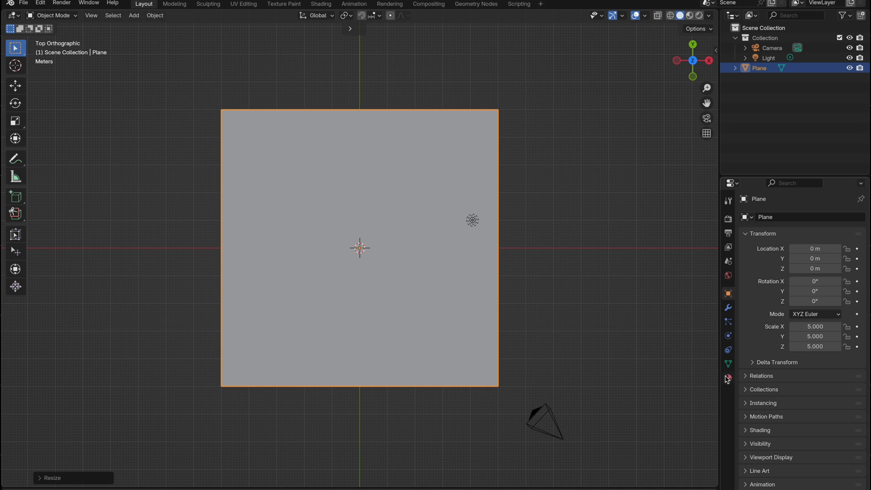
# Bring up the plane's material settings and preview materials with lighting in the viewport
pyautogui.click(728, 378)
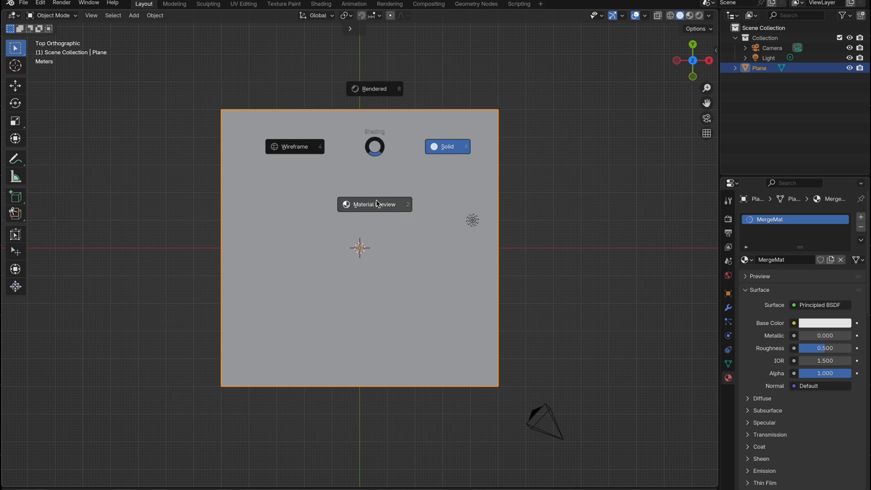
pyautogui.click(321, 4)
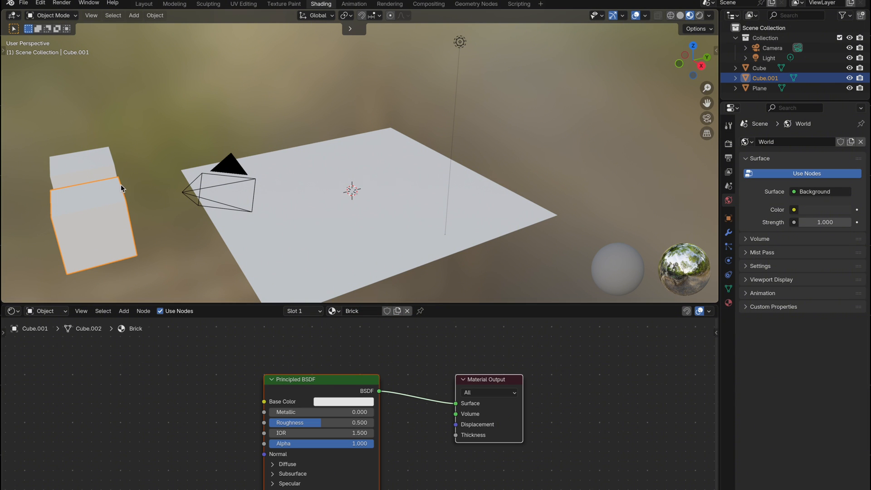
# Load the RoughBrickWall image set onto the Brick material with Principled Texture Setup
pyautogui.press('shift+ctrl+t')
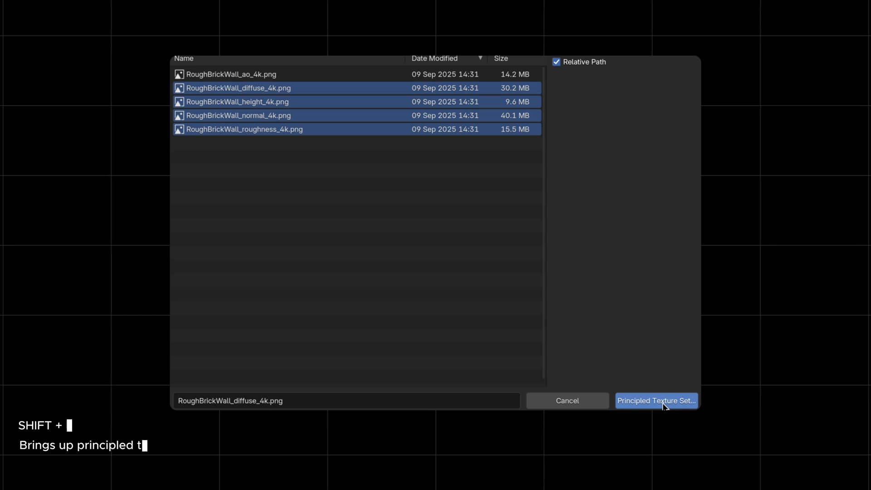
pyautogui.click(656, 401)
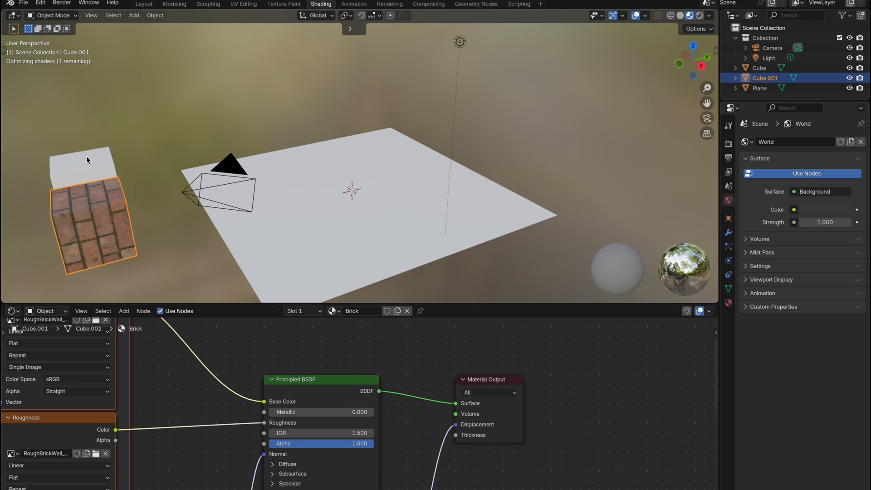
pyautogui.click(760, 67)
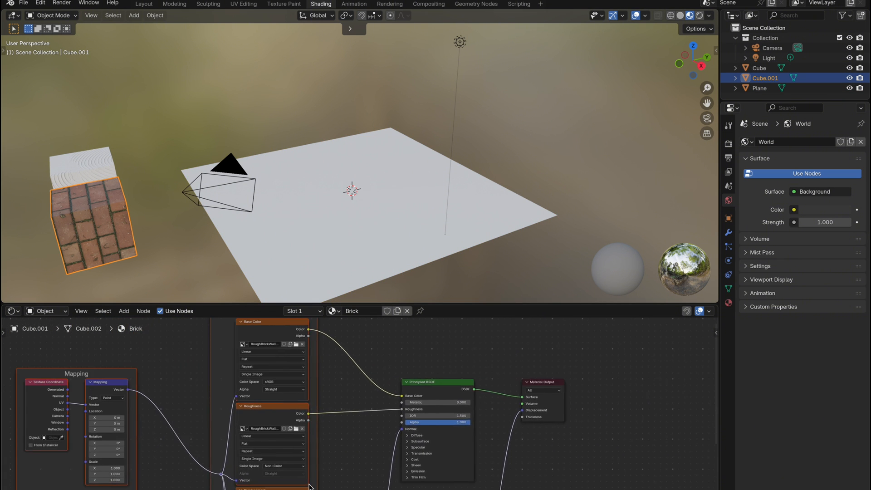
# Make the brick node group's Scale input socket a single float value
pyautogui.scroll(-3)
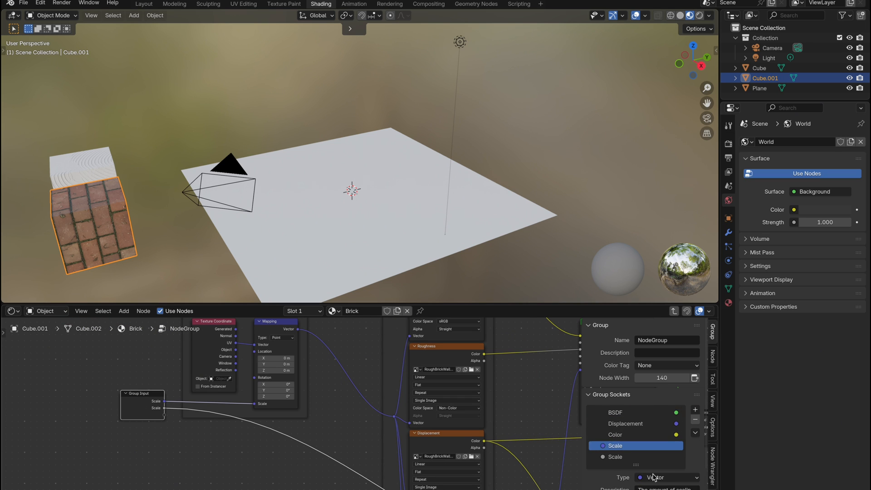
pyautogui.click(666, 478)
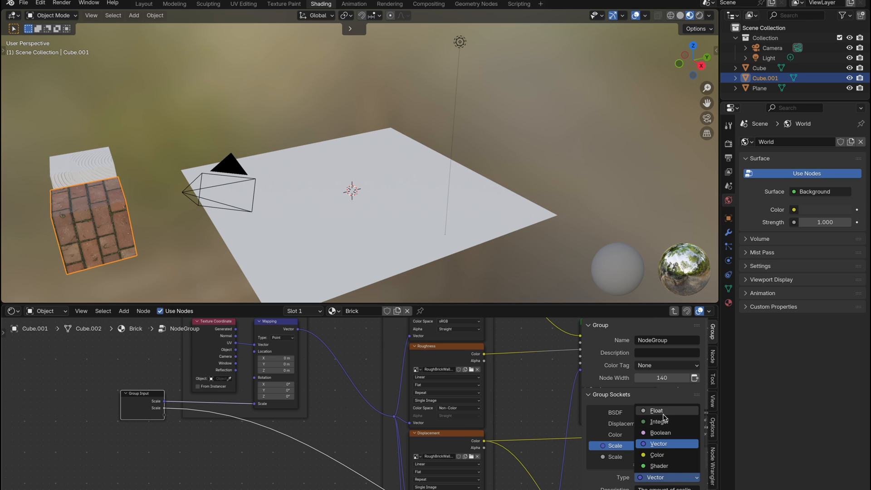
pyautogui.click(656, 411)
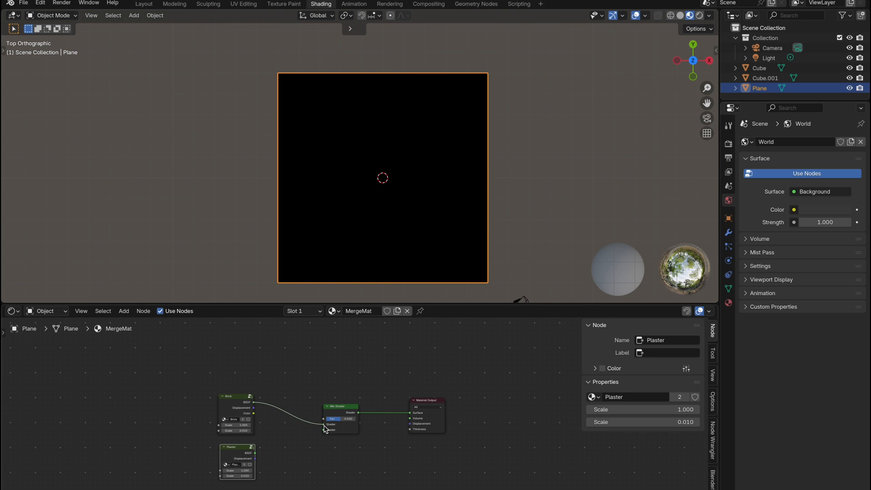
# Connect the Plaster group into the noise-driven Mix Shader alongside Brick
pyautogui.moveTo(253, 402); pyautogui.dragTo(325, 428)
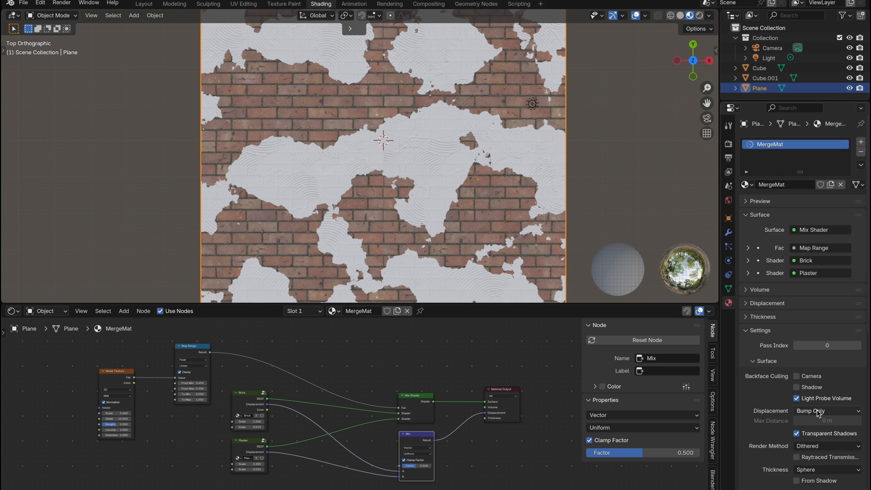
# Set the plane material's Displacement method to Displacement and Bump
pyautogui.click(826, 411)
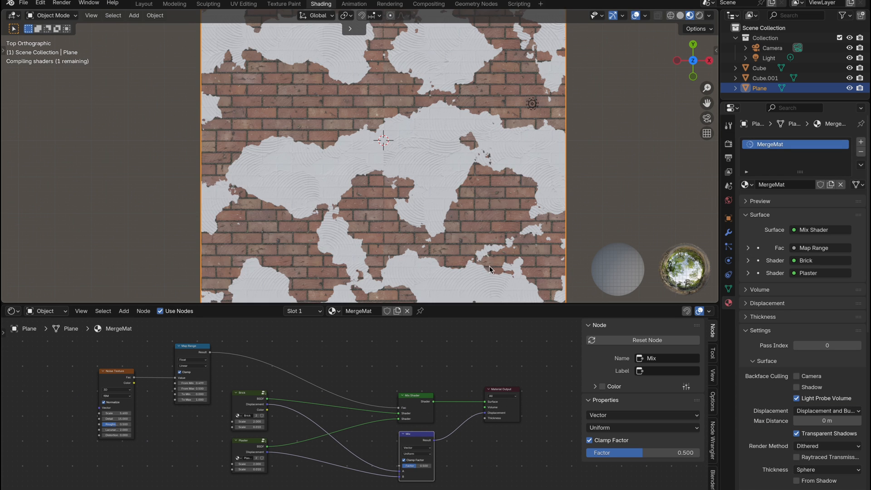
pyautogui.press('Tab')
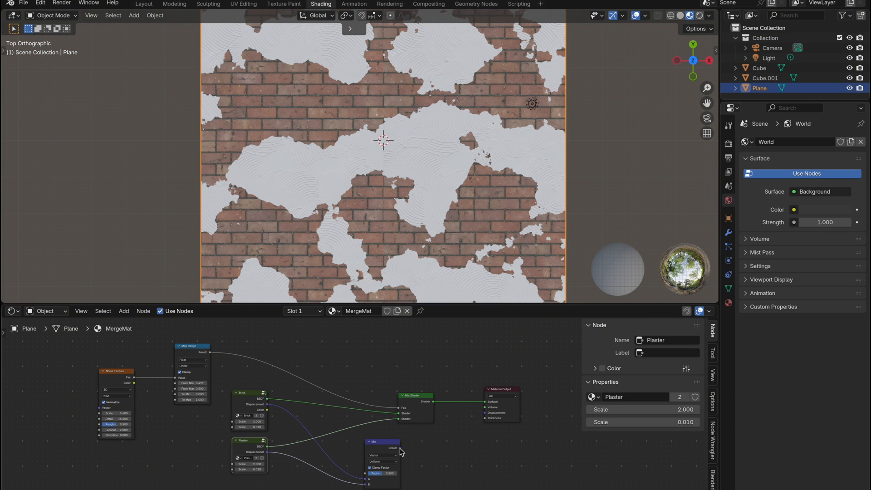
pyautogui.click(381, 442)
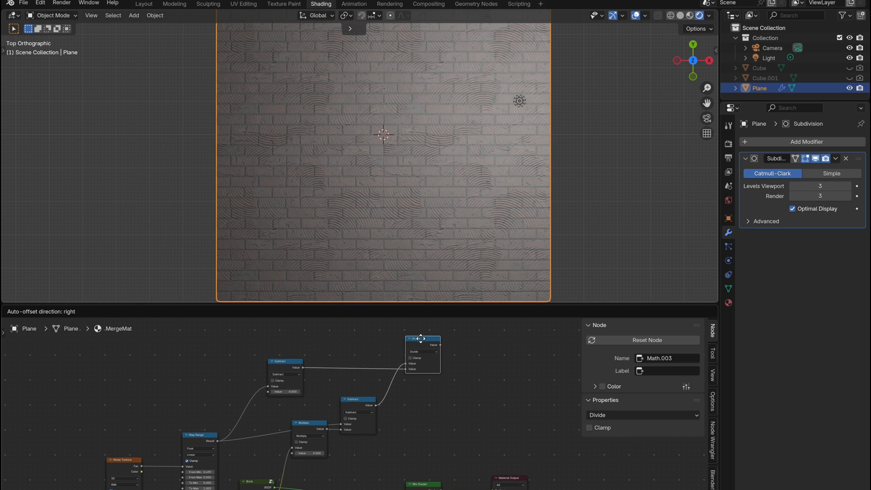
# Add another Subtract math node to the mask chain with value -5.000
pyautogui.click(422, 337)
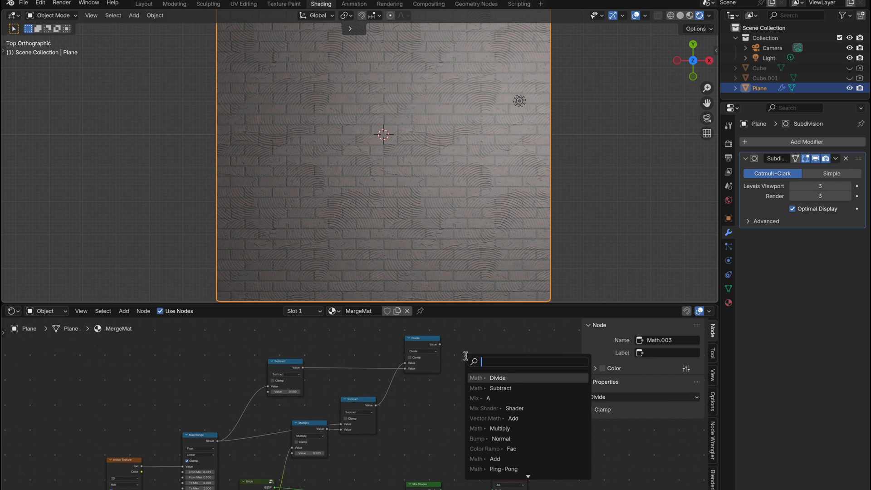
pyautogui.click(499, 388)
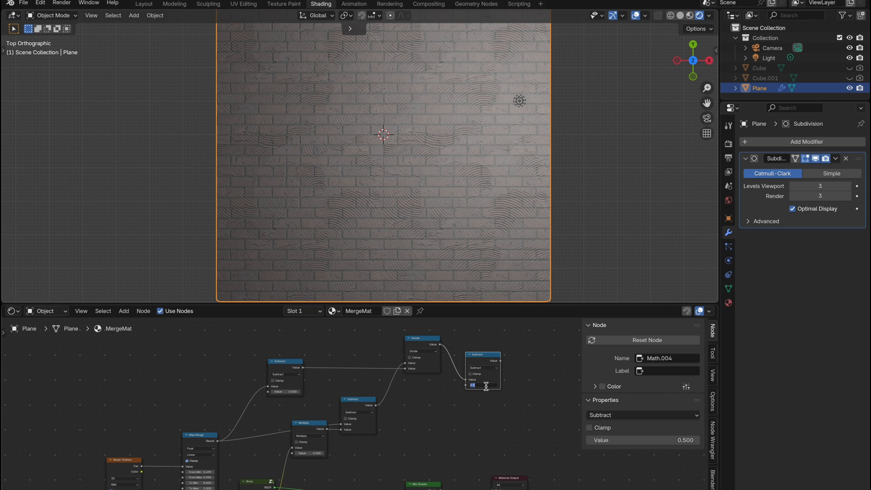
pyautogui.write('-5.000')
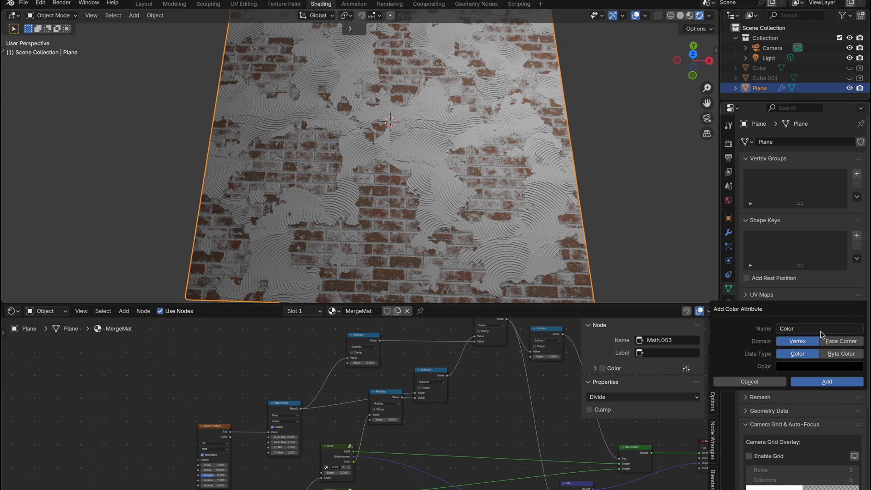
# Add a colour attribute named Plaster to the plane
pyautogui.write('Plaster')
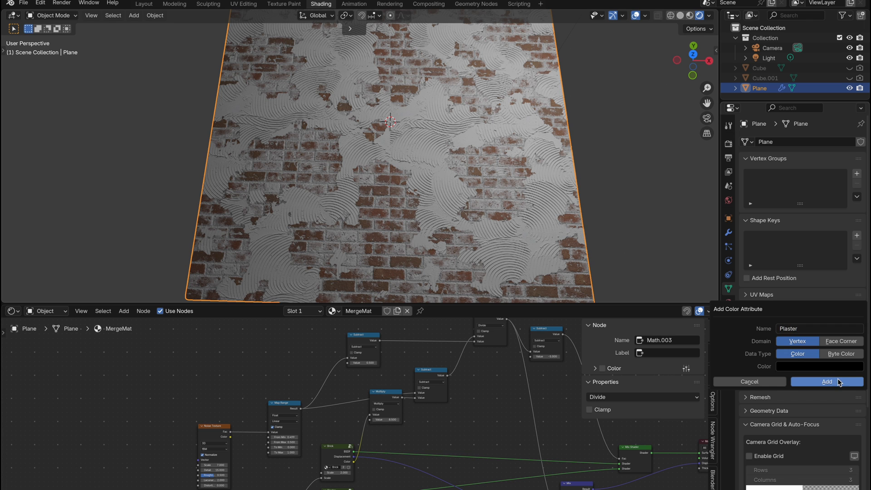
pyautogui.click(827, 382)
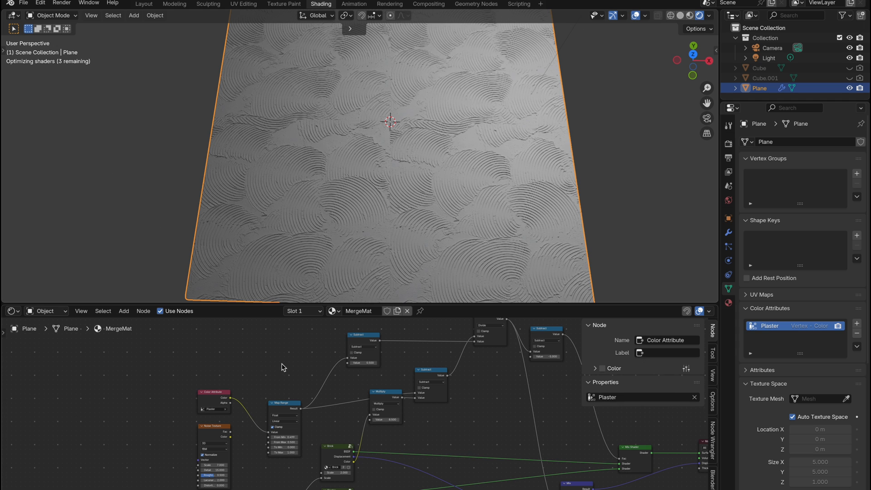
pyautogui.moveTo(442, 201)
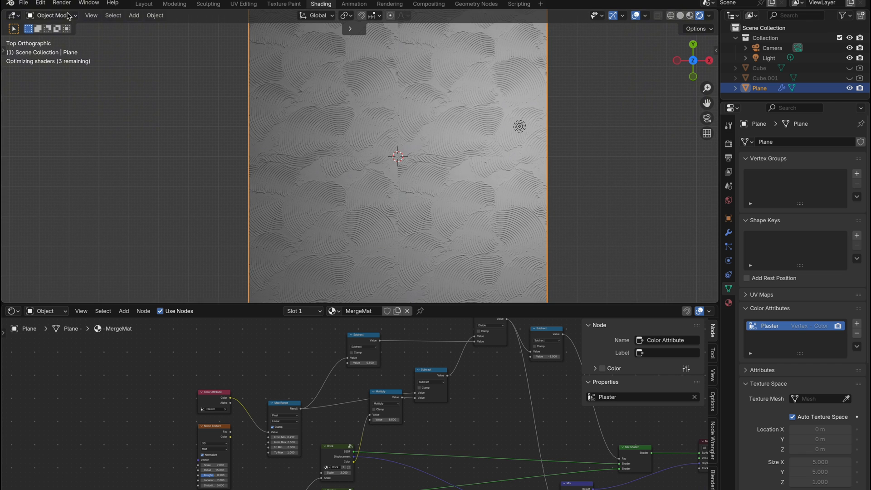
# Paint exposed brick through the plaster on the plane in Vertex Paint mode
pyautogui.click(53, 15)
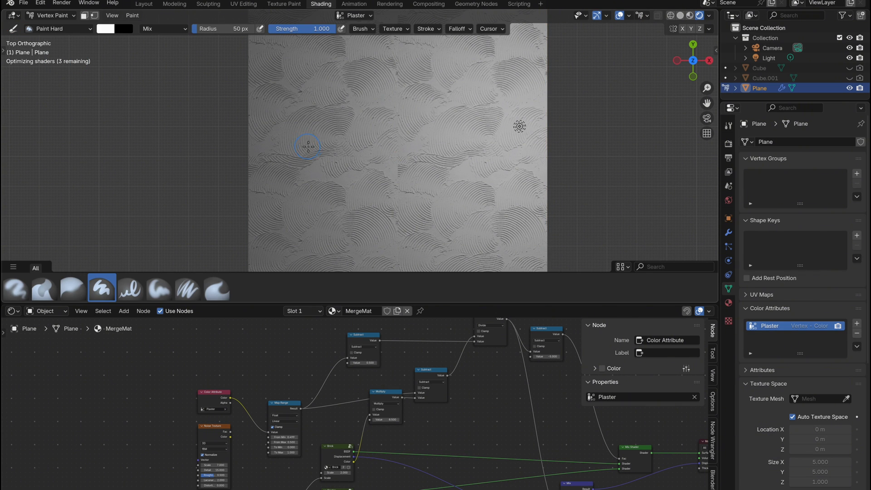
pyautogui.moveTo(309, 146); pyautogui.dragTo(444, 195)
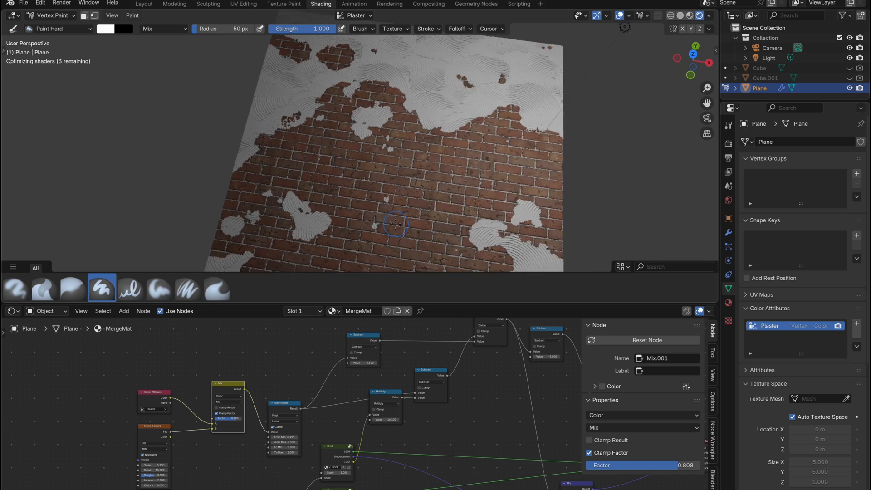
pyautogui.click(143, 5)
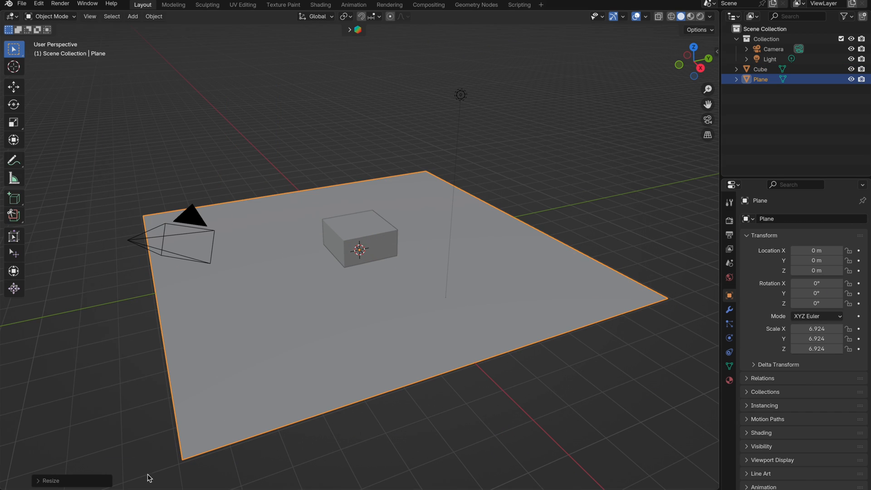
pyautogui.moveTo(387, 217)
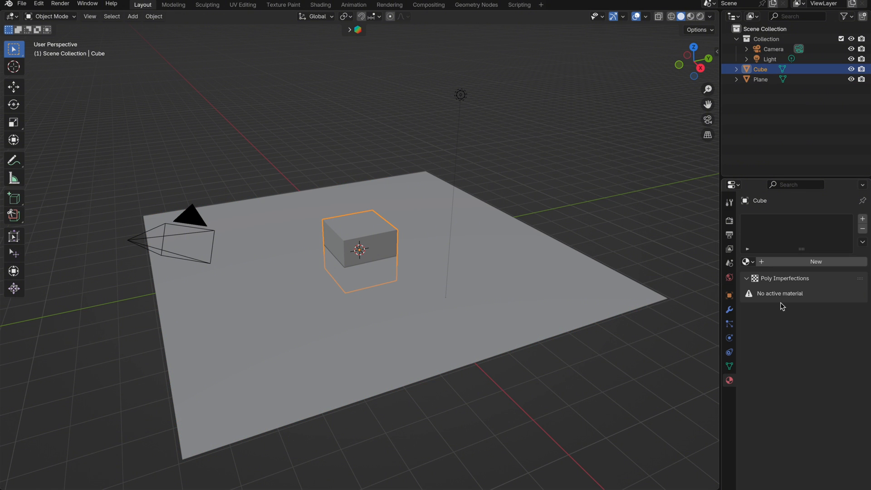
# Create the cube's new BlendMat material and bring up its nodes
pyautogui.click(816, 262)
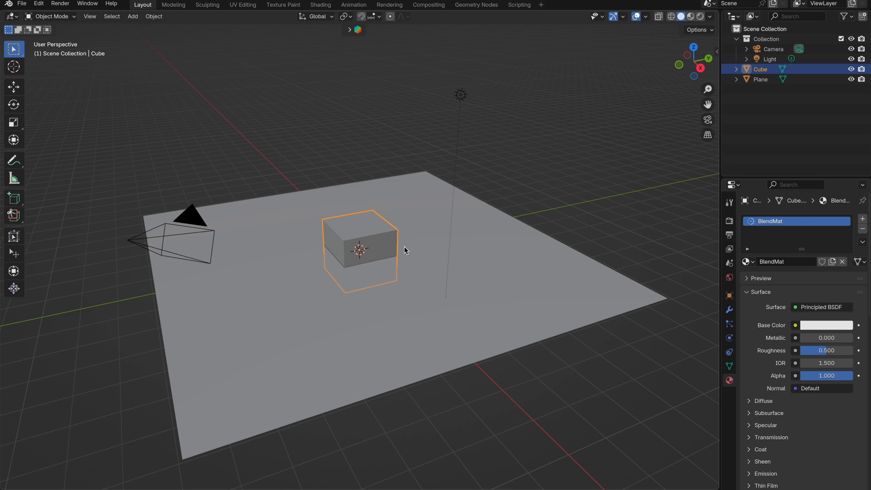
pyautogui.click(320, 5)
pyautogui.write('mix')
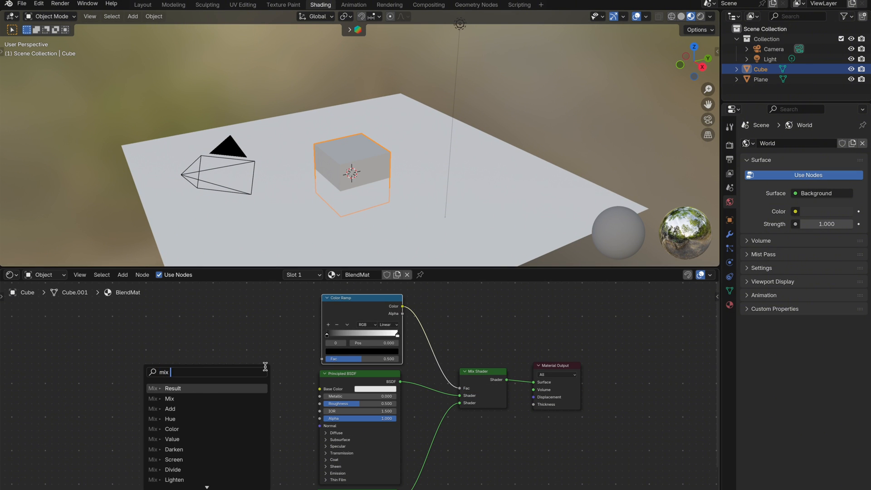
# Add a Mix node, raise the gradient mask on the cube and sharpen its edge
pyautogui.click(173, 388)
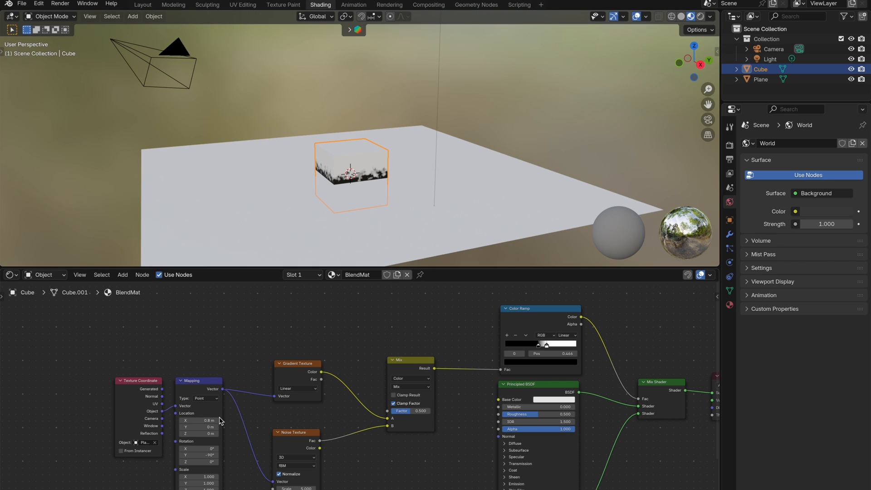
pyautogui.moveTo(553, 345); pyautogui.dragTo(525, 345)
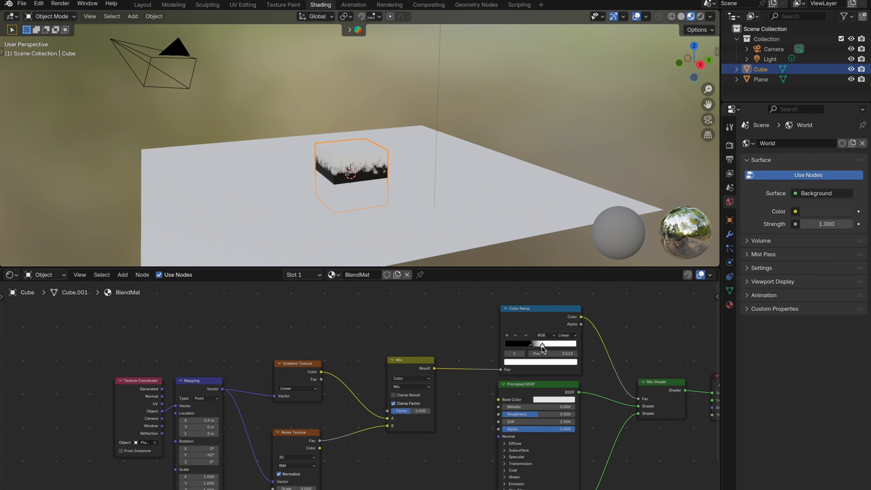
pyautogui.moveTo(539, 350); pyautogui.dragTo(544, 350)
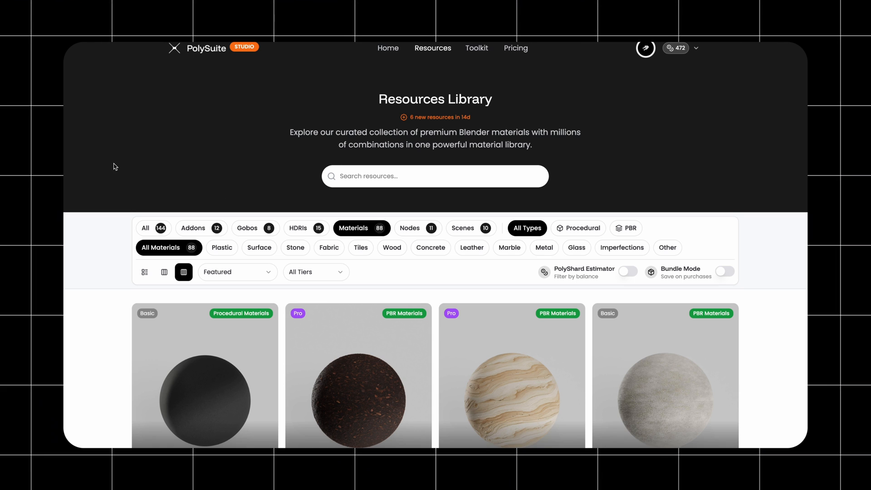
pyautogui.scroll(-3)
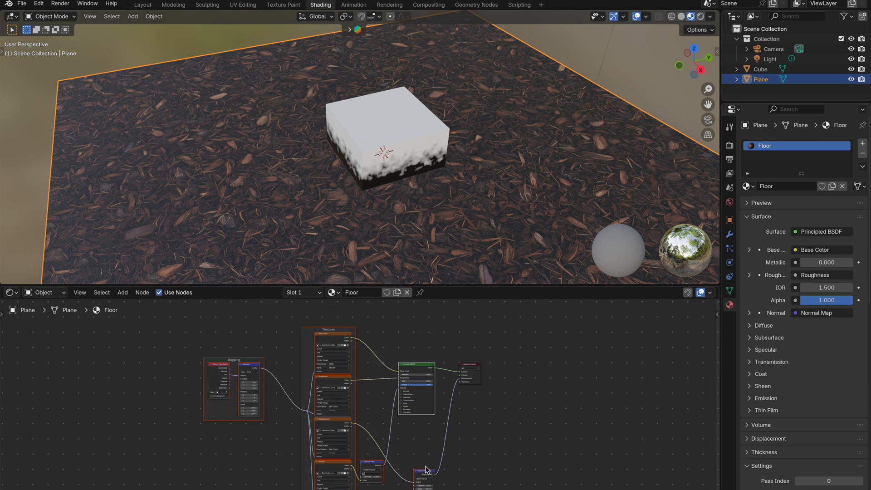
# Select the Cube to show its BlendMat node tree, then zoom the viewport out
pyautogui.click(667, 460)
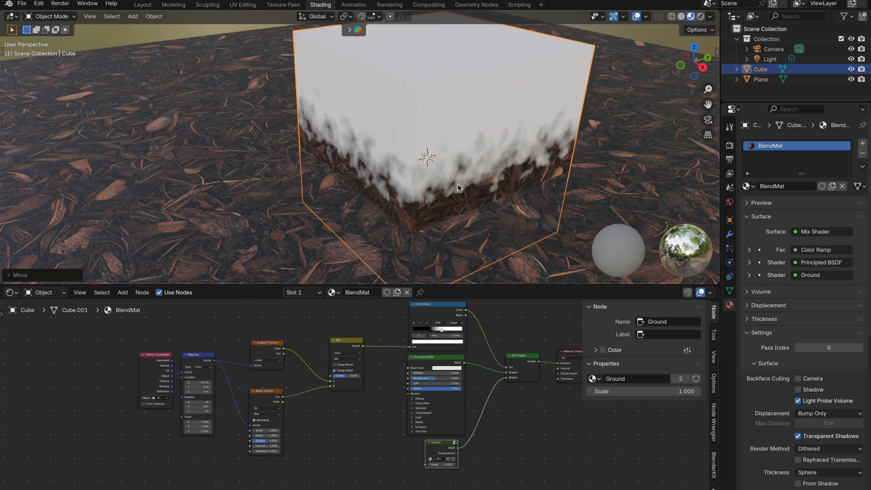
pyautogui.scroll(-3)
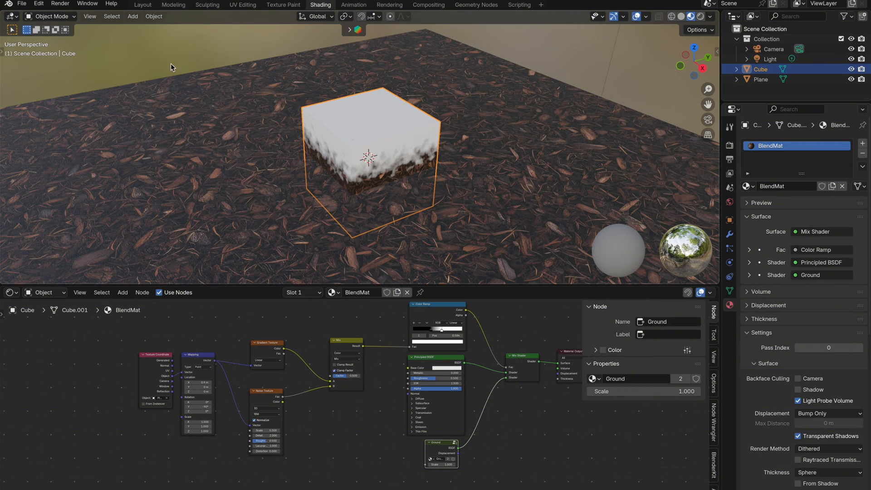
pyautogui.click(142, 4)
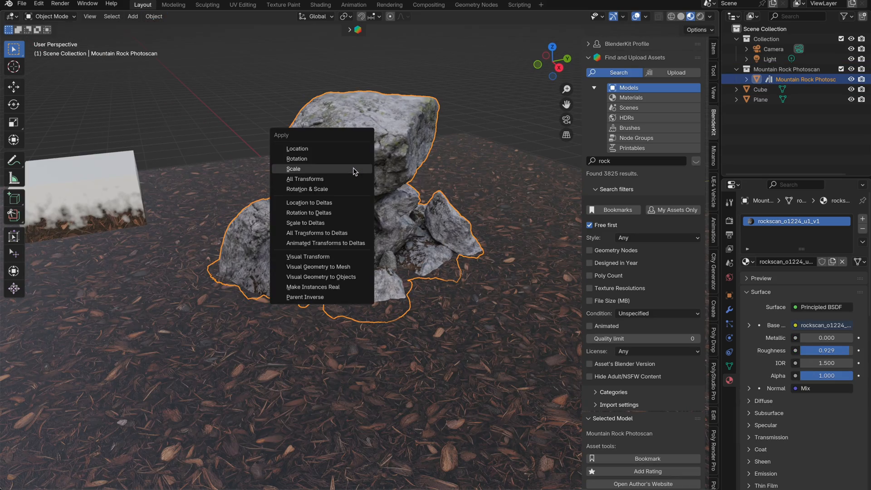
# Apply the Mountain Rock Photoscan's scale and assign it an existing scene material
pyautogui.click(320, 5)
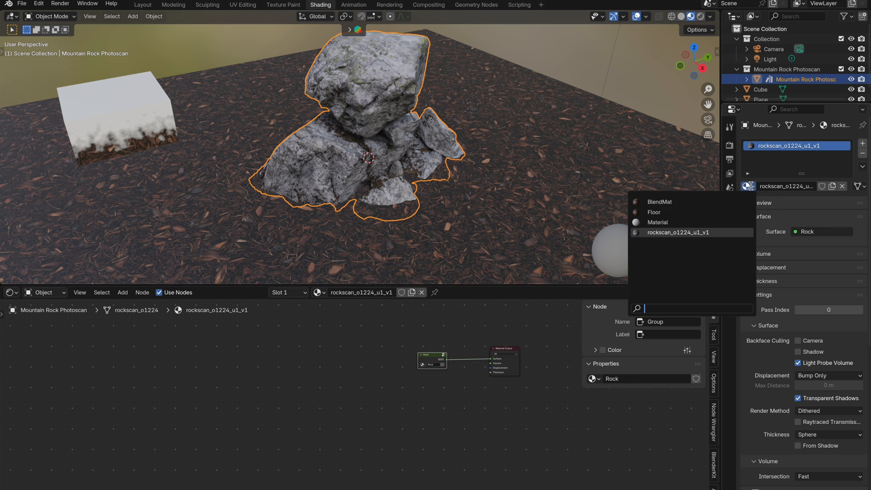
pyautogui.click(658, 202)
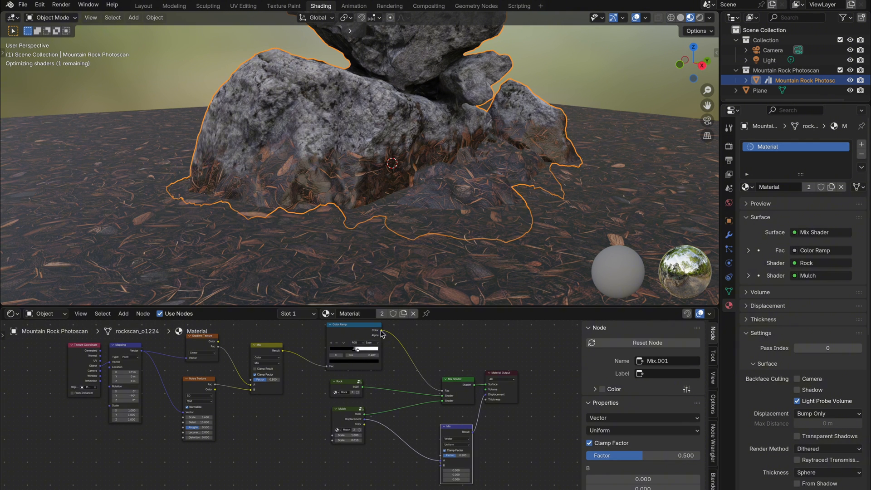
# Move the rock material's Mulch node lower in the node tree
pyautogui.click(353, 324)
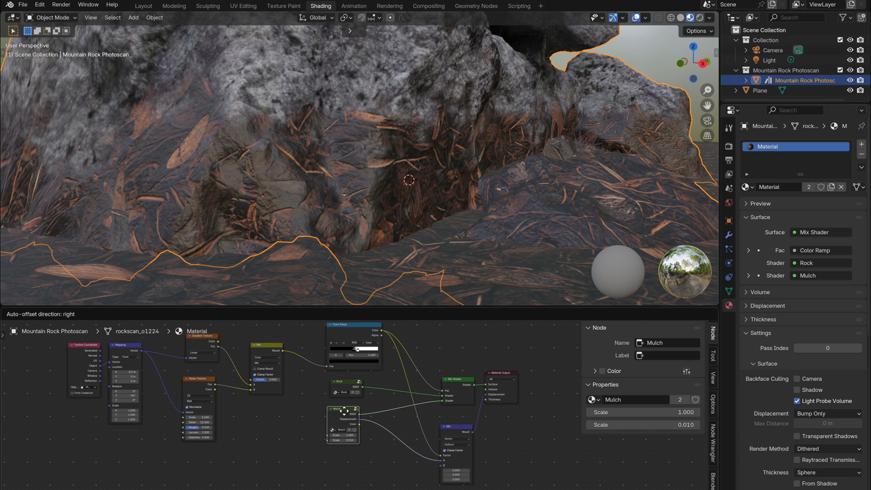
pyautogui.moveTo(344, 423); pyautogui.dragTo(197, 467)
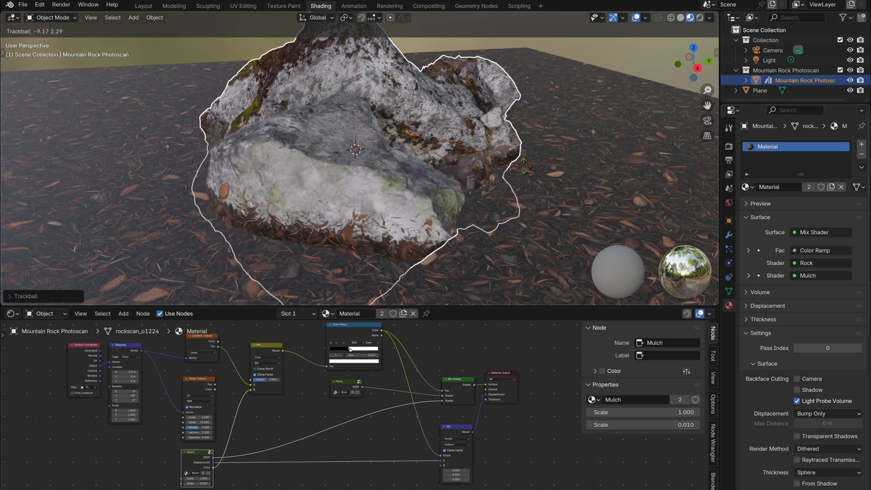
pyautogui.click(143, 6)
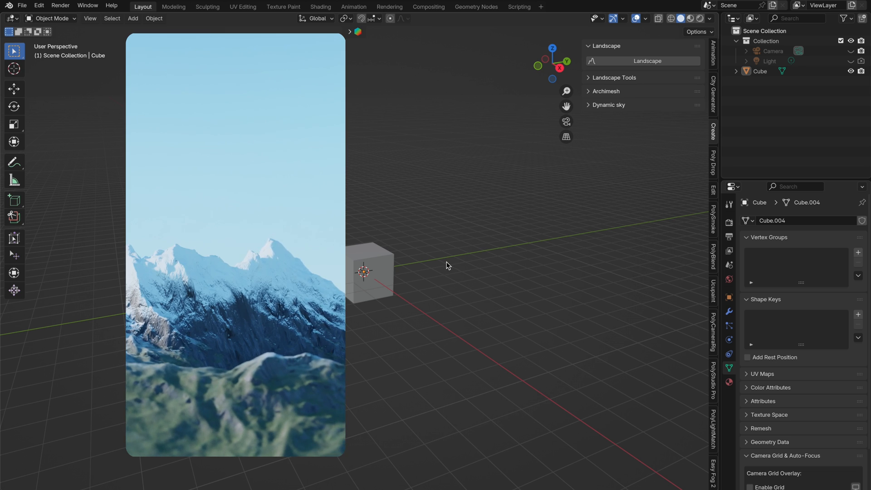
# Delete the cube, add a Landscape mesh, and name its new material 'Blend'
pyautogui.click(320, 6)
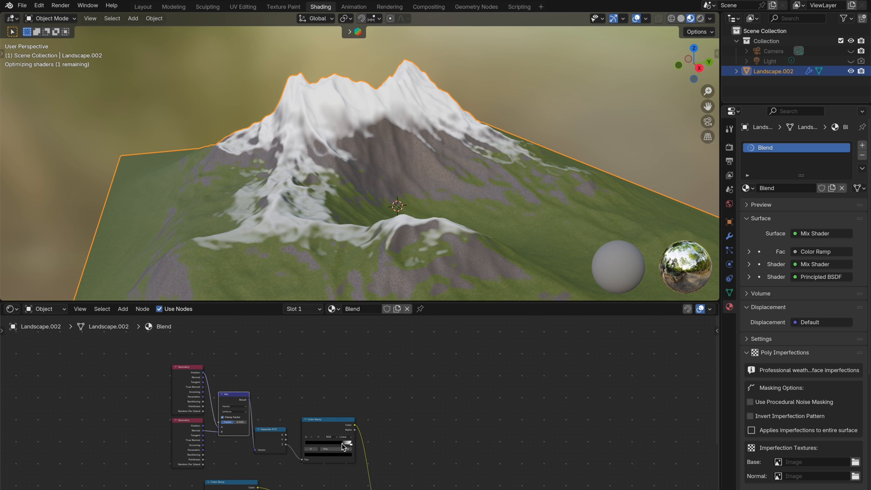
pyautogui.click(142, 7)
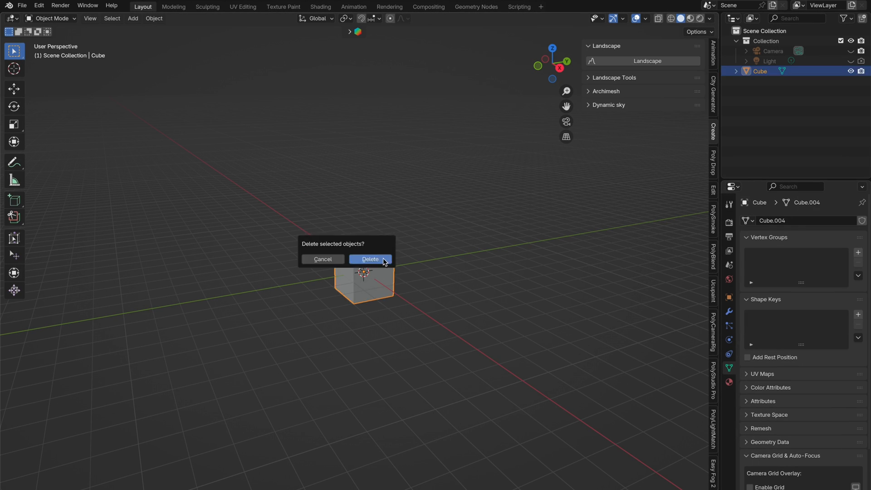
pyautogui.click(370, 259)
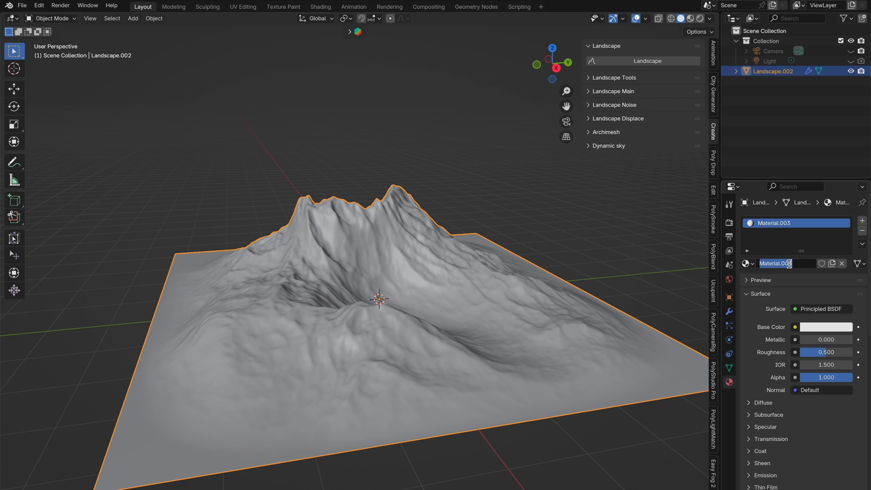
pyautogui.write('Blend')
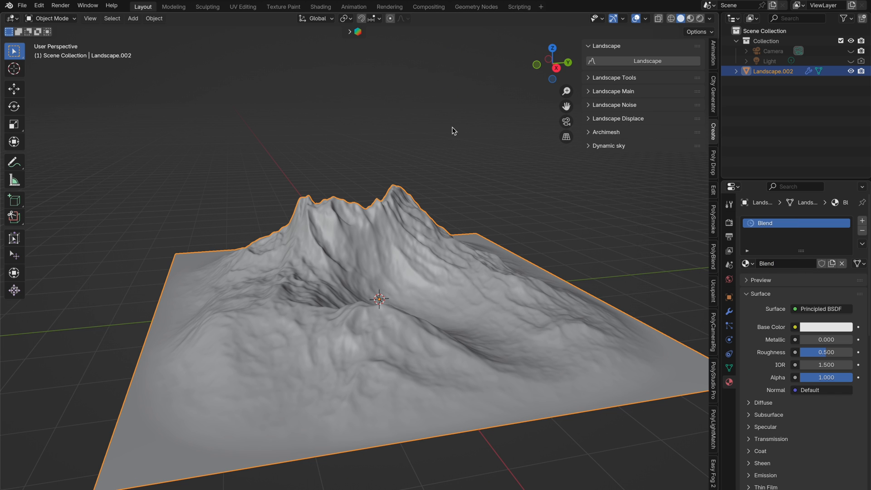
pyautogui.click(321, 5)
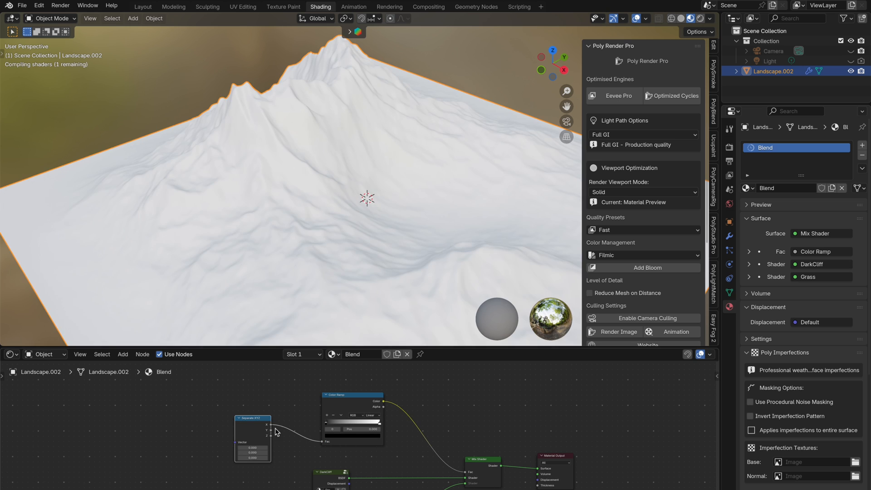
pyautogui.moveTo(289, 438)
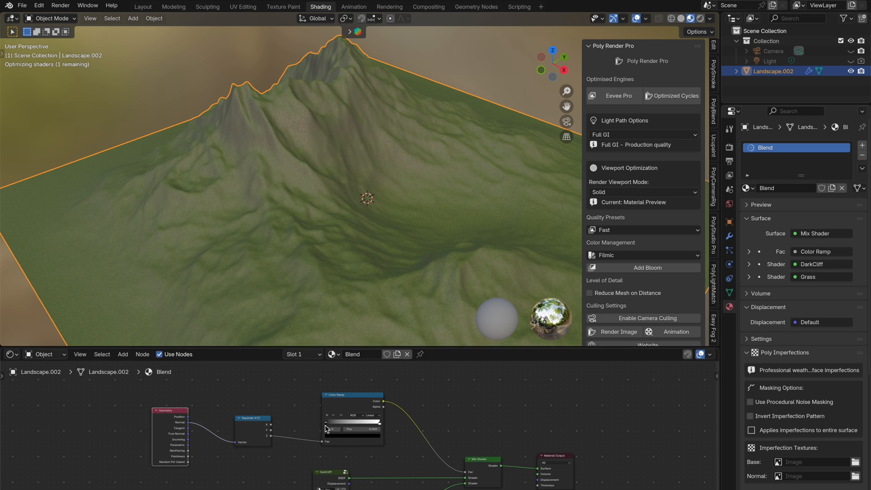
# Tune the Color Ramp stops so grass stays on flat ground and cliff covers steep slopes
pyautogui.moveTo(325, 429); pyautogui.dragTo(359, 429)
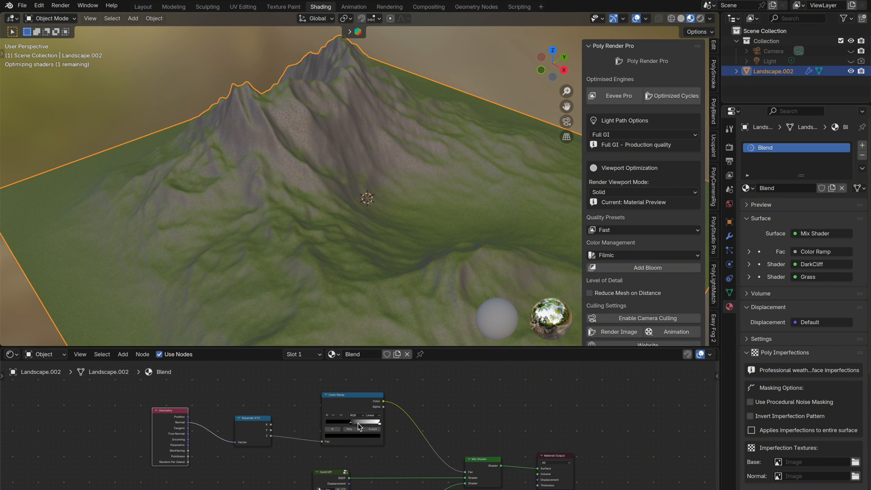
pyautogui.moveTo(350, 427); pyautogui.dragTo(370, 426)
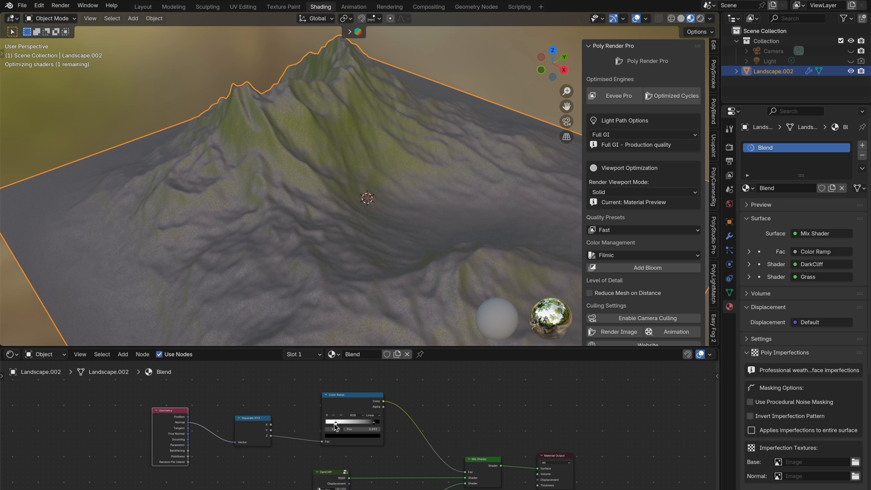
pyautogui.moveTo(353, 425); pyautogui.dragTo(356, 426)
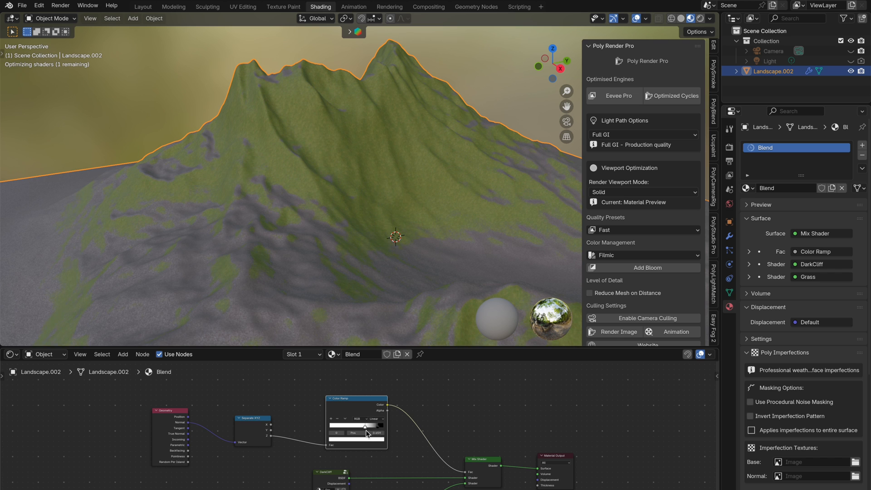
pyautogui.moveTo(372, 425); pyautogui.dragTo(339, 425)
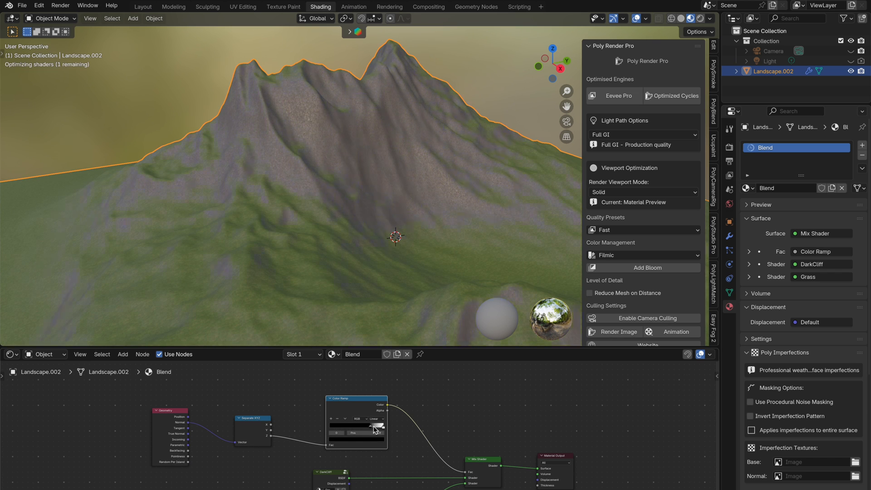
pyautogui.moveTo(377, 433); pyautogui.dragTo(362, 432)
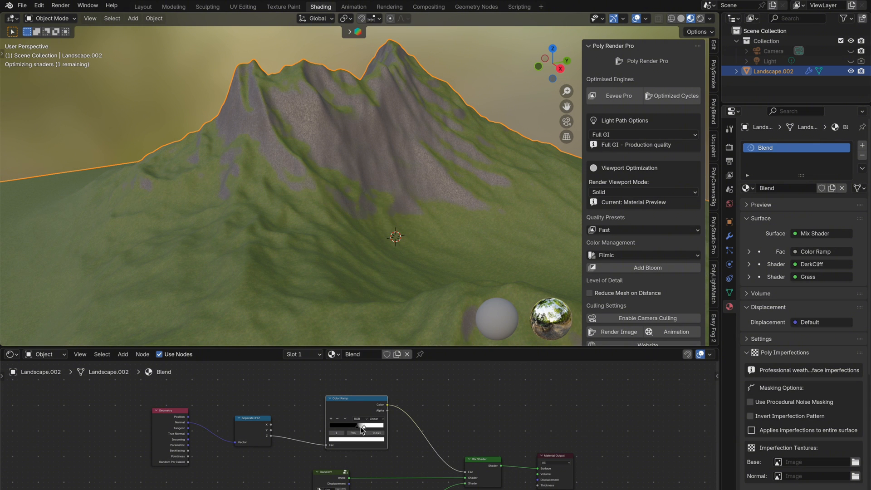
pyautogui.moveTo(351, 425); pyautogui.dragTo(366, 426)
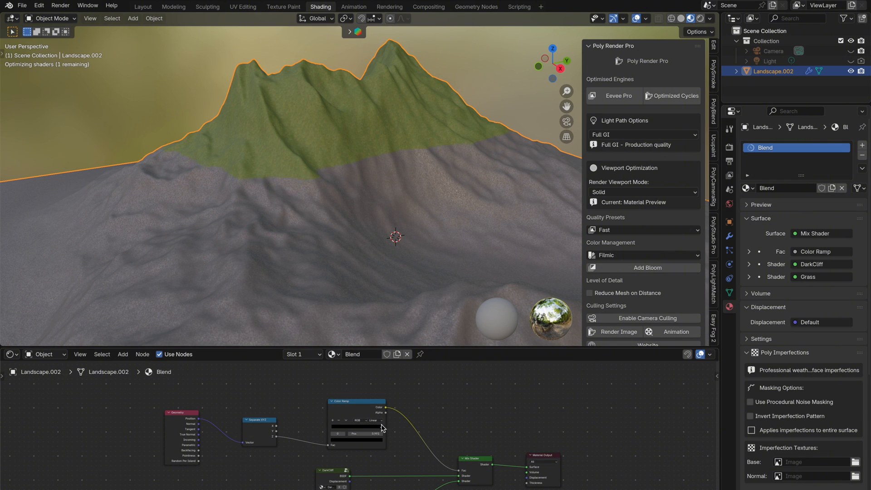
# Drag a Color Ramp stop to soften the height boundary between grass and rock
pyautogui.moveTo(378, 427); pyautogui.dragTo(350, 426)
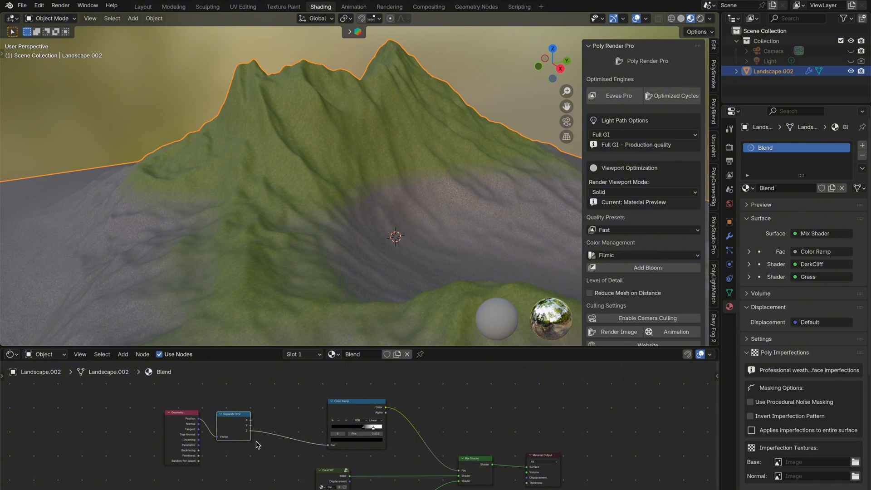
# Add a color mix node via the 'mix c' search and adjust ramp stops for cliff on ridges
pyautogui.write('m')
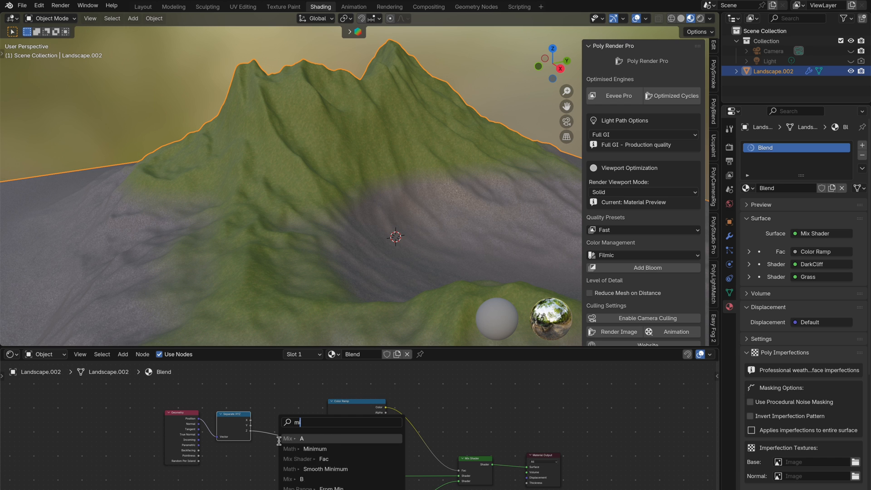
pyautogui.write('ix c')
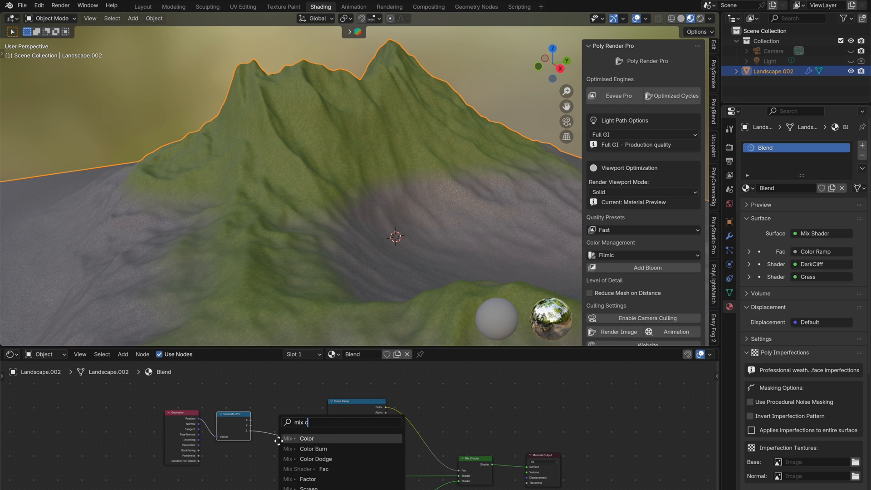
pyautogui.click(307, 438)
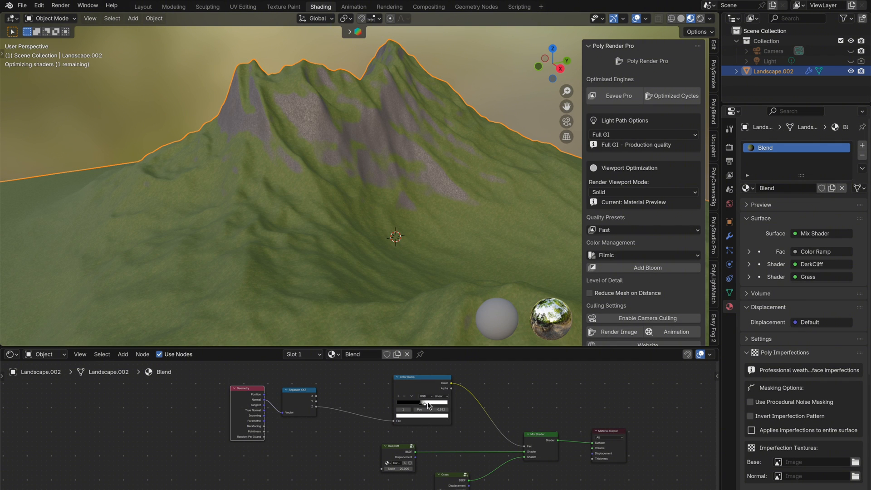
pyautogui.moveTo(439, 410); pyautogui.dragTo(429, 409)
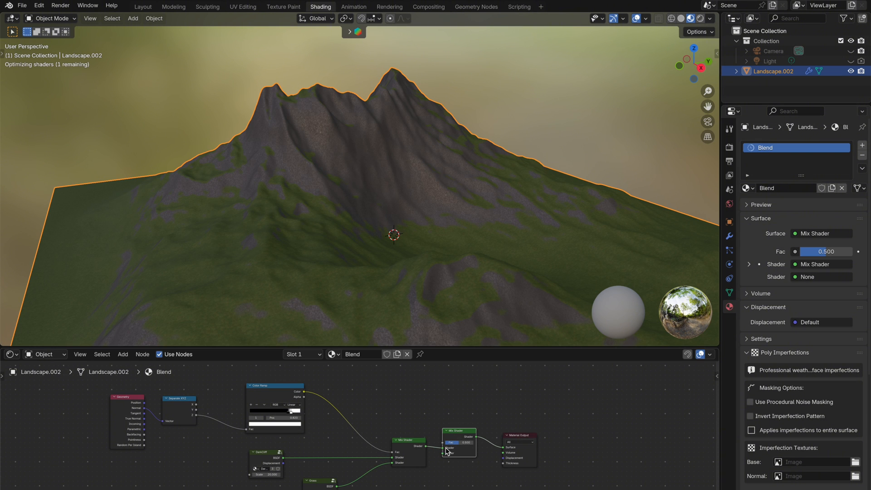
# Search the Add menu for a Principled BSDF snow shader ('pr') and a mix node ('m')
pyautogui.write('pr')
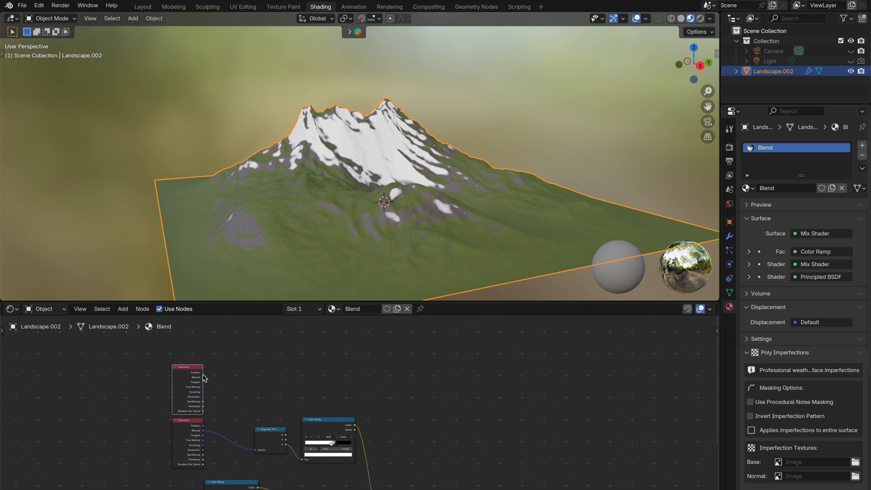
pyautogui.write('mi')
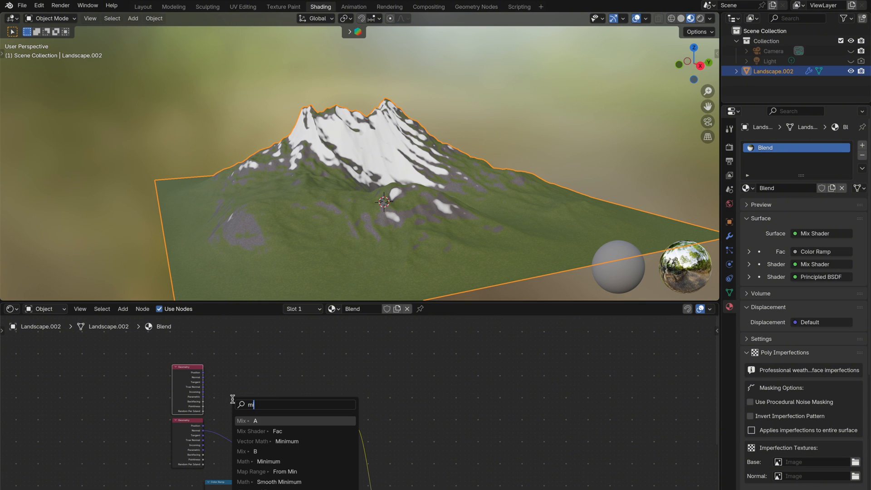